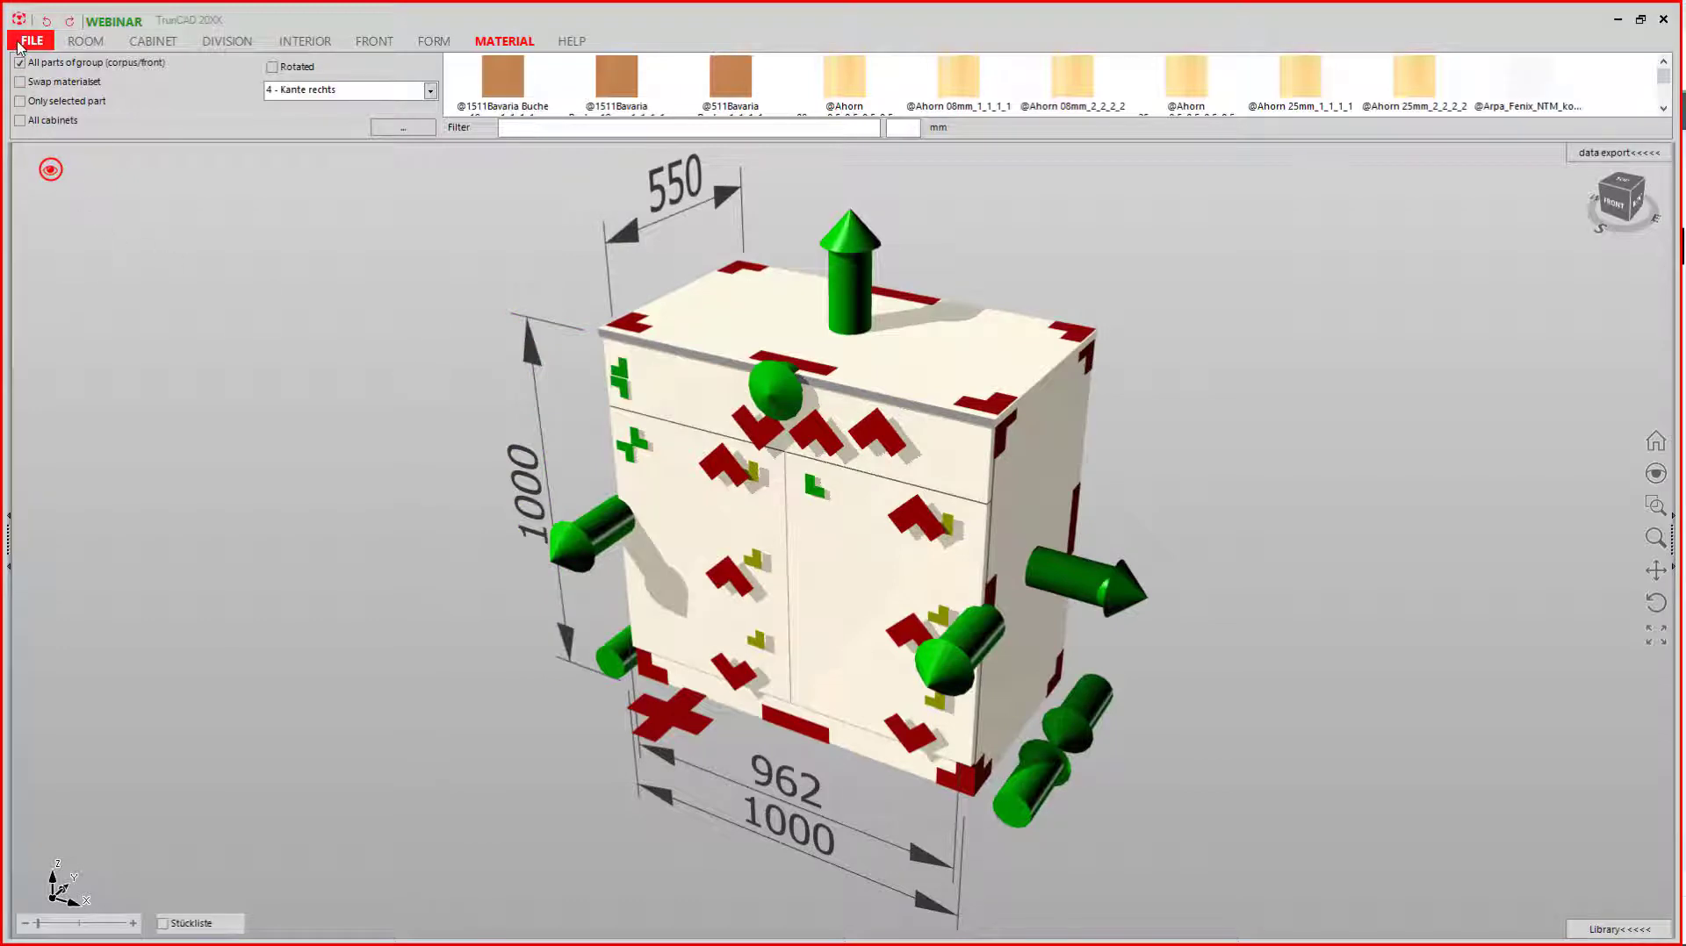
Step: Reveal the file and export commands for the cabinet
click(28, 40)
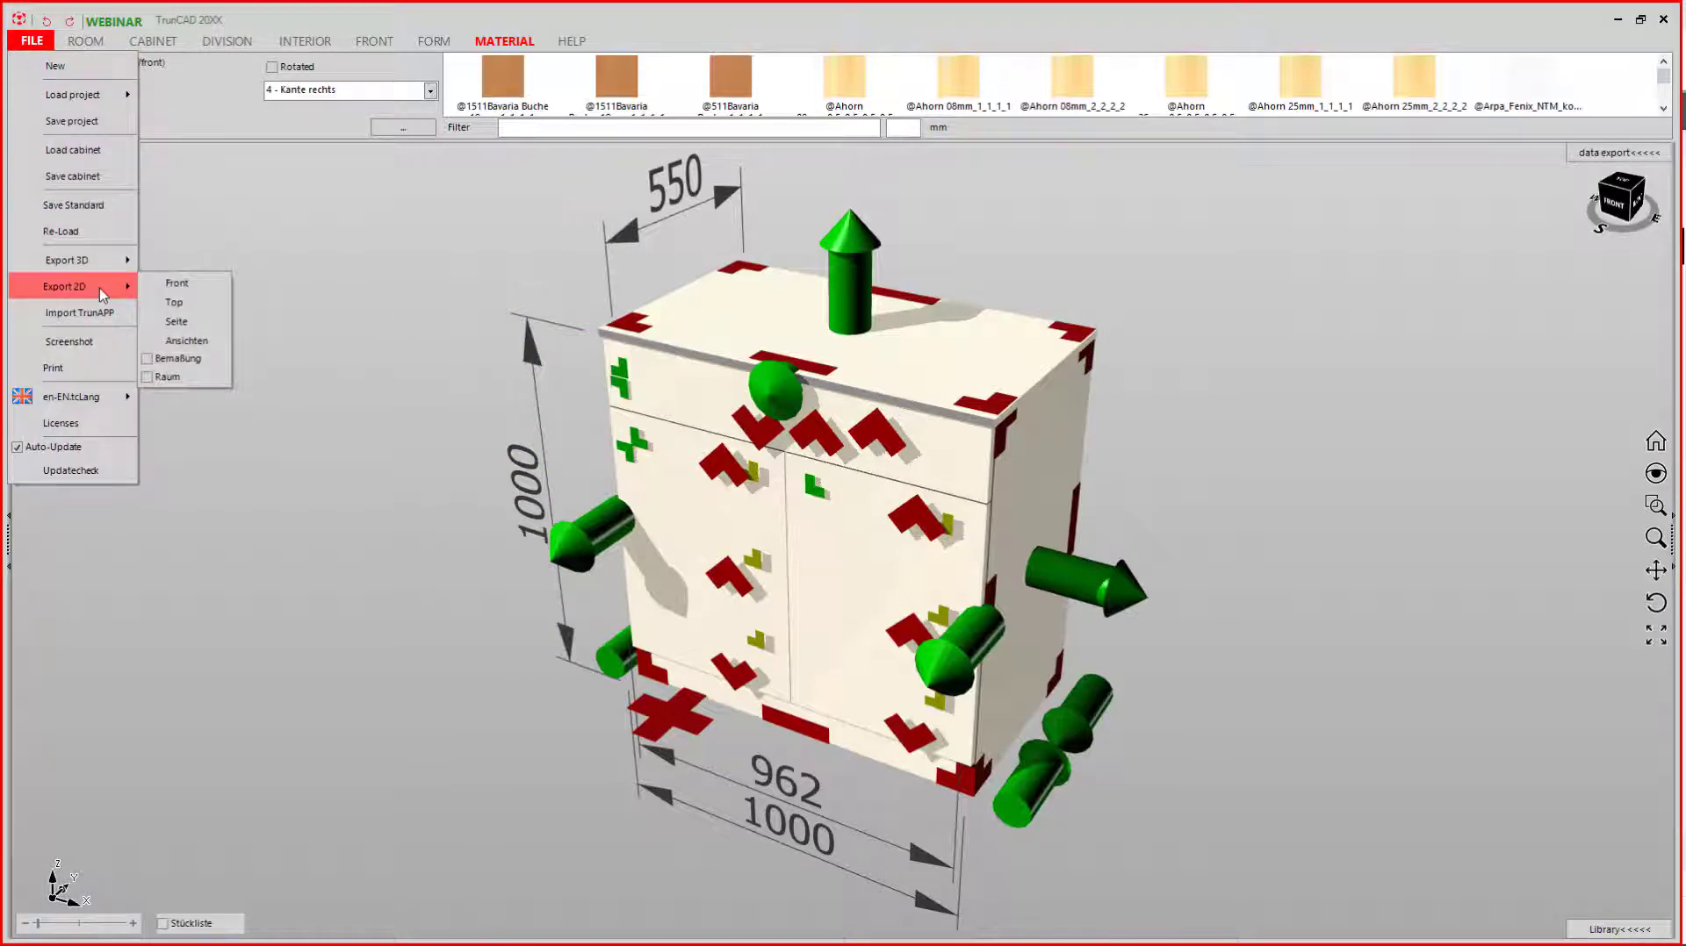
mouse_move(177, 283)
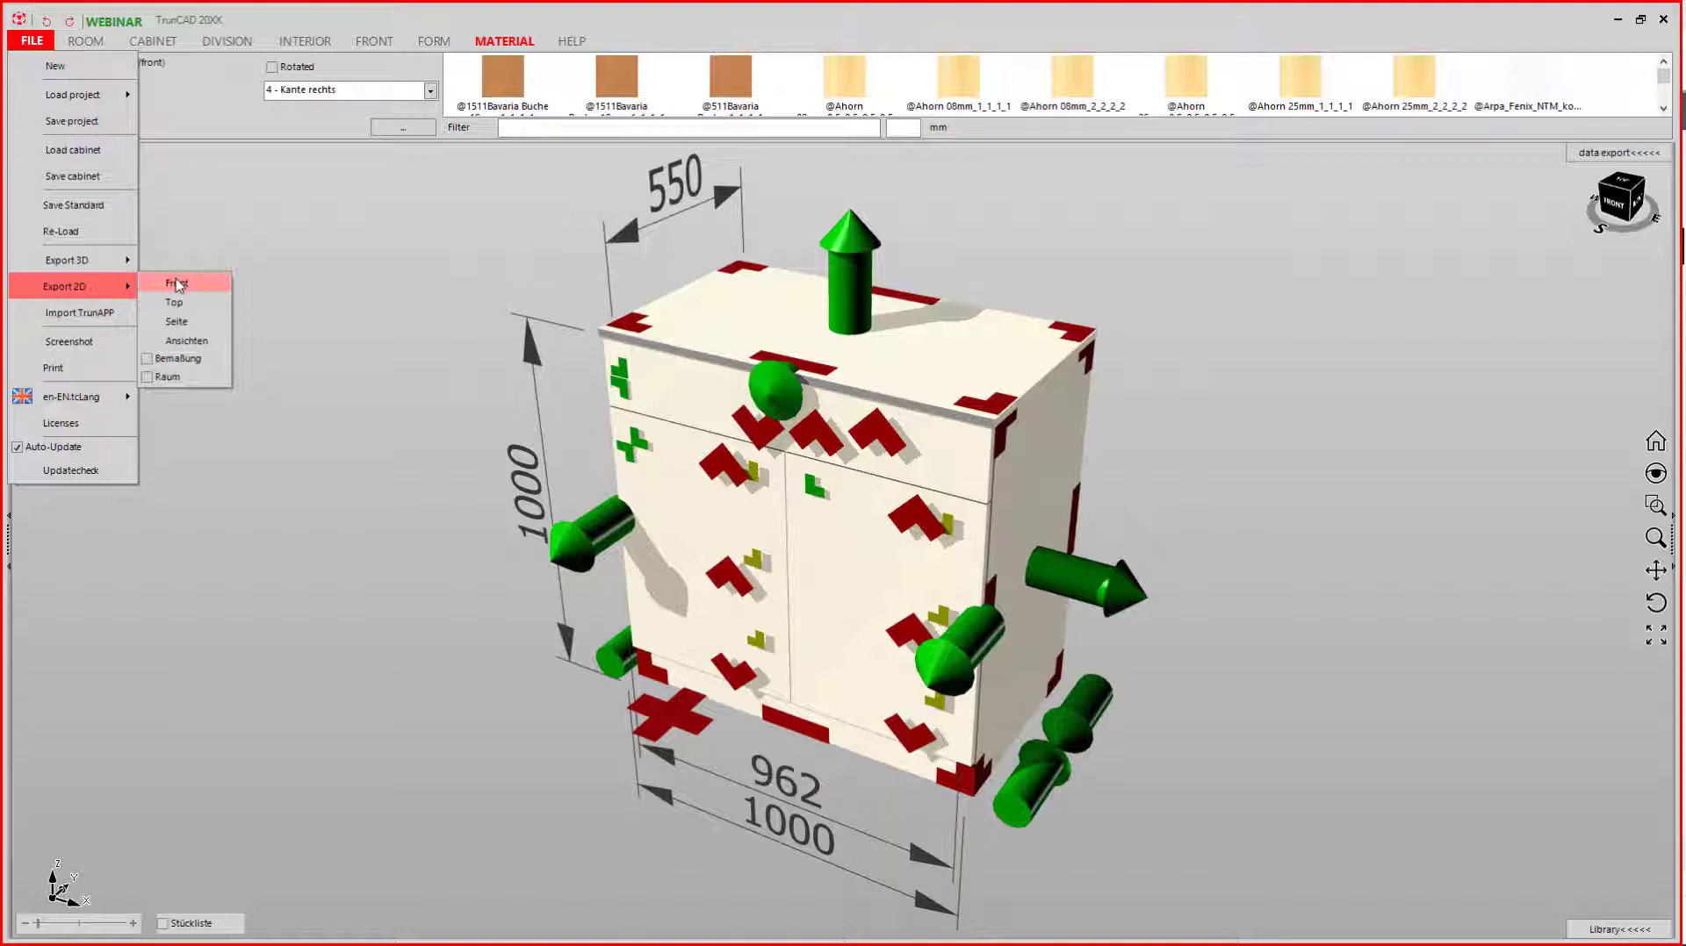
mouse_move(192, 304)
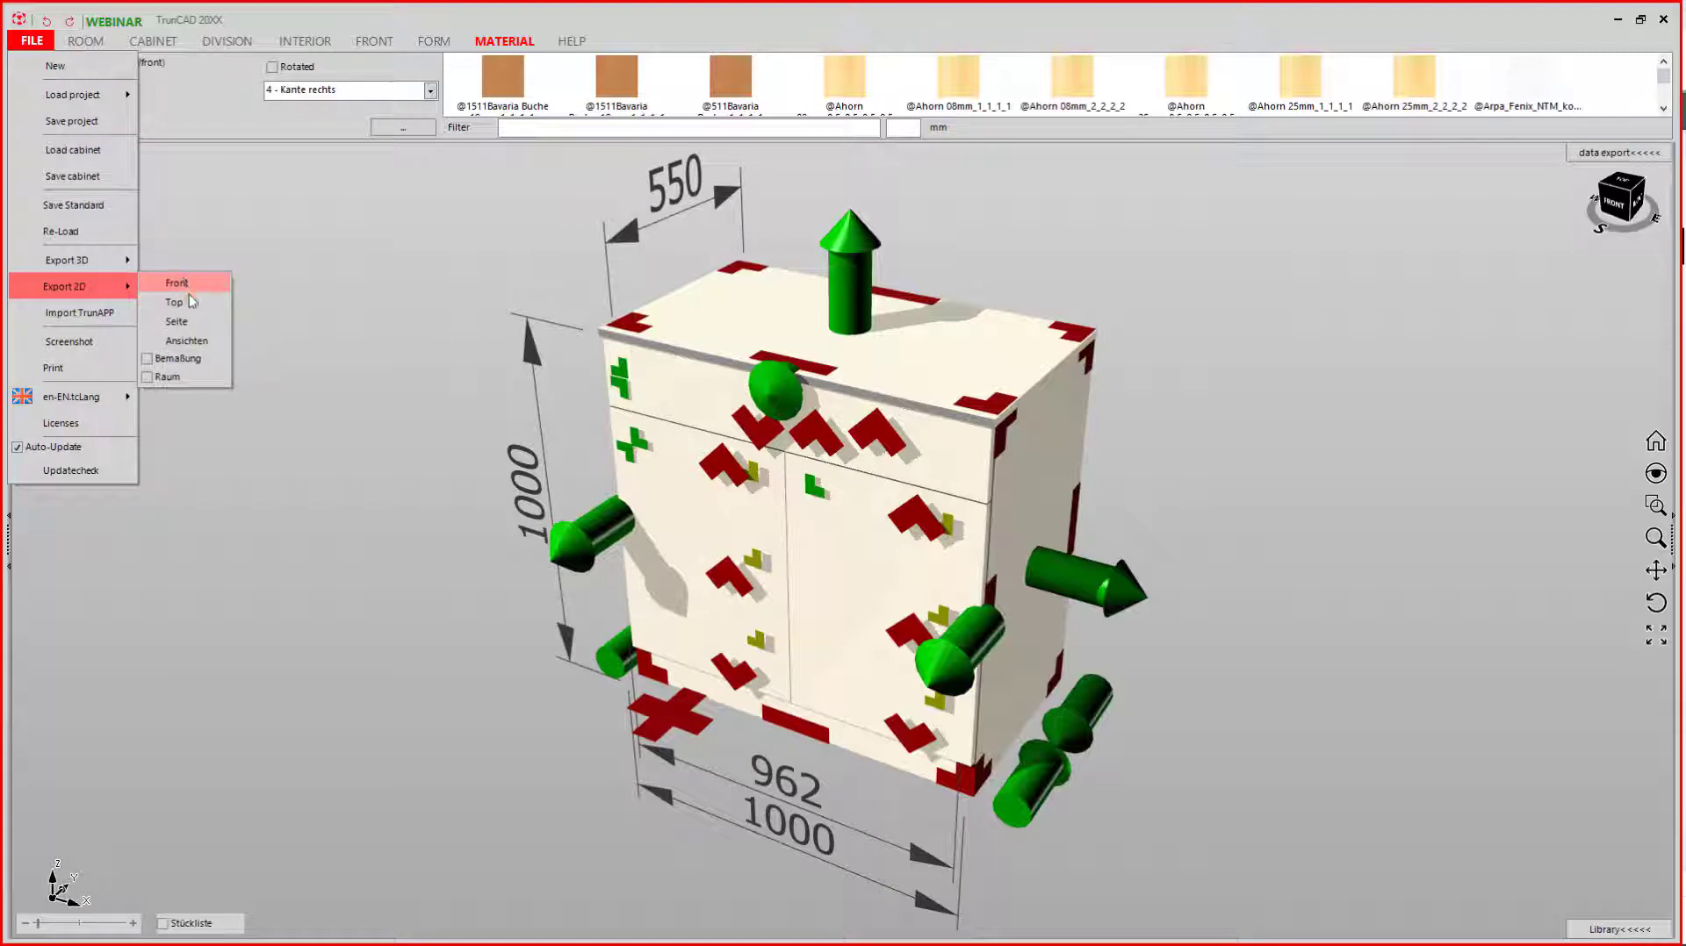
mouse_move(175, 322)
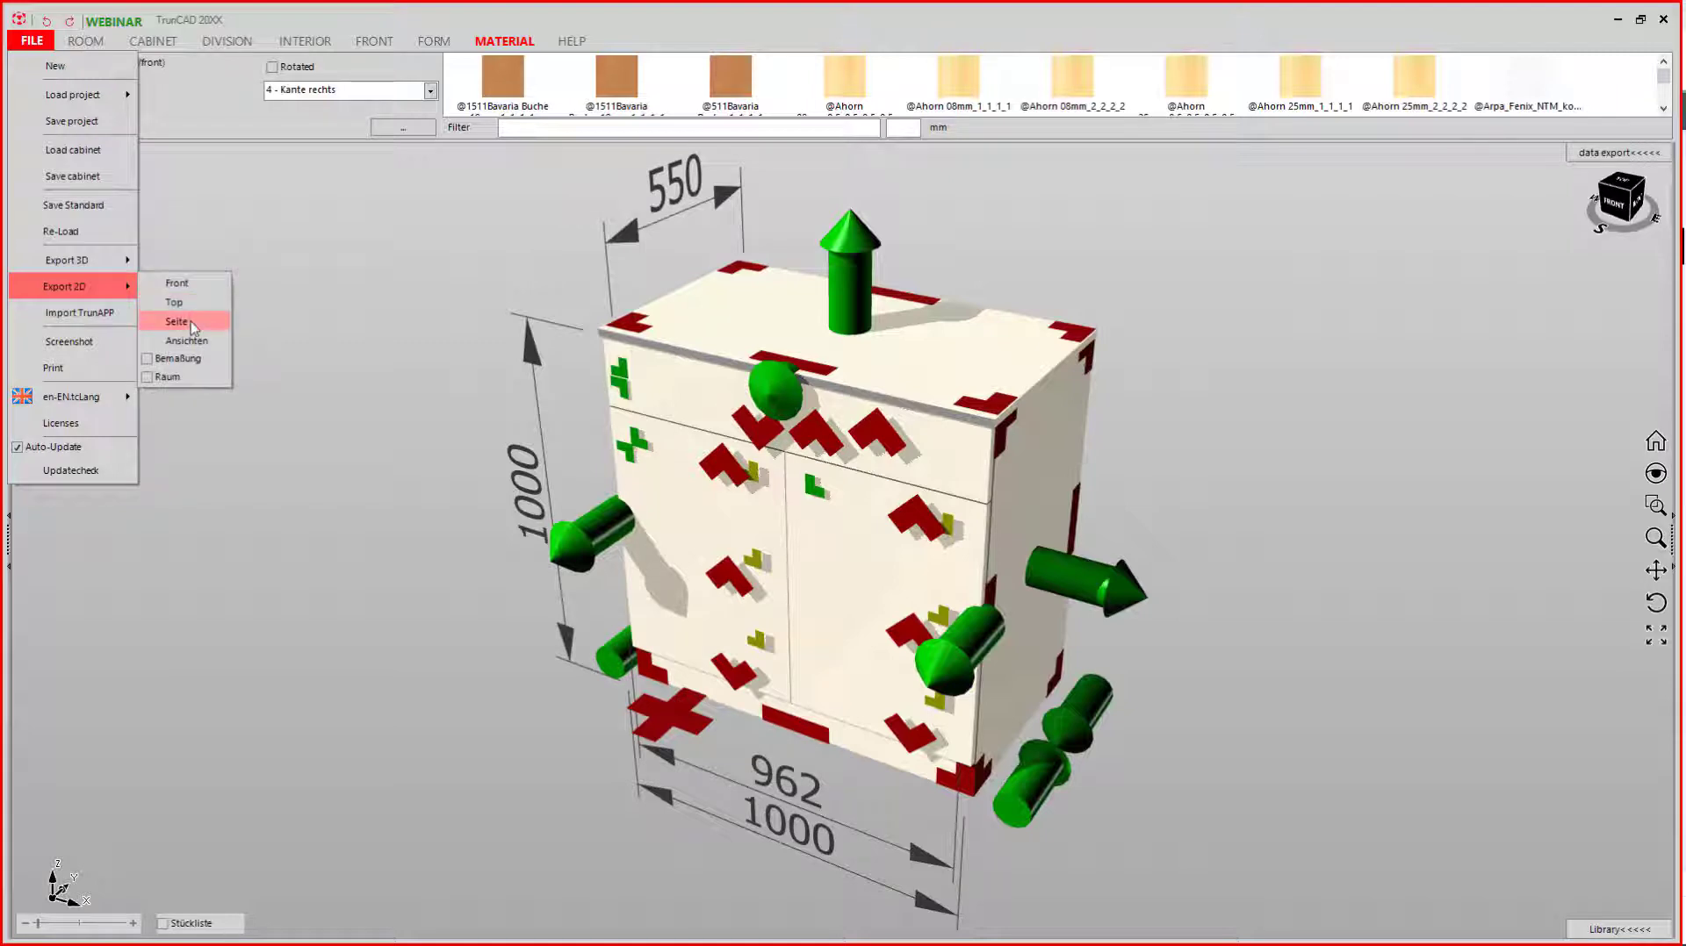
mouse_move(197, 341)
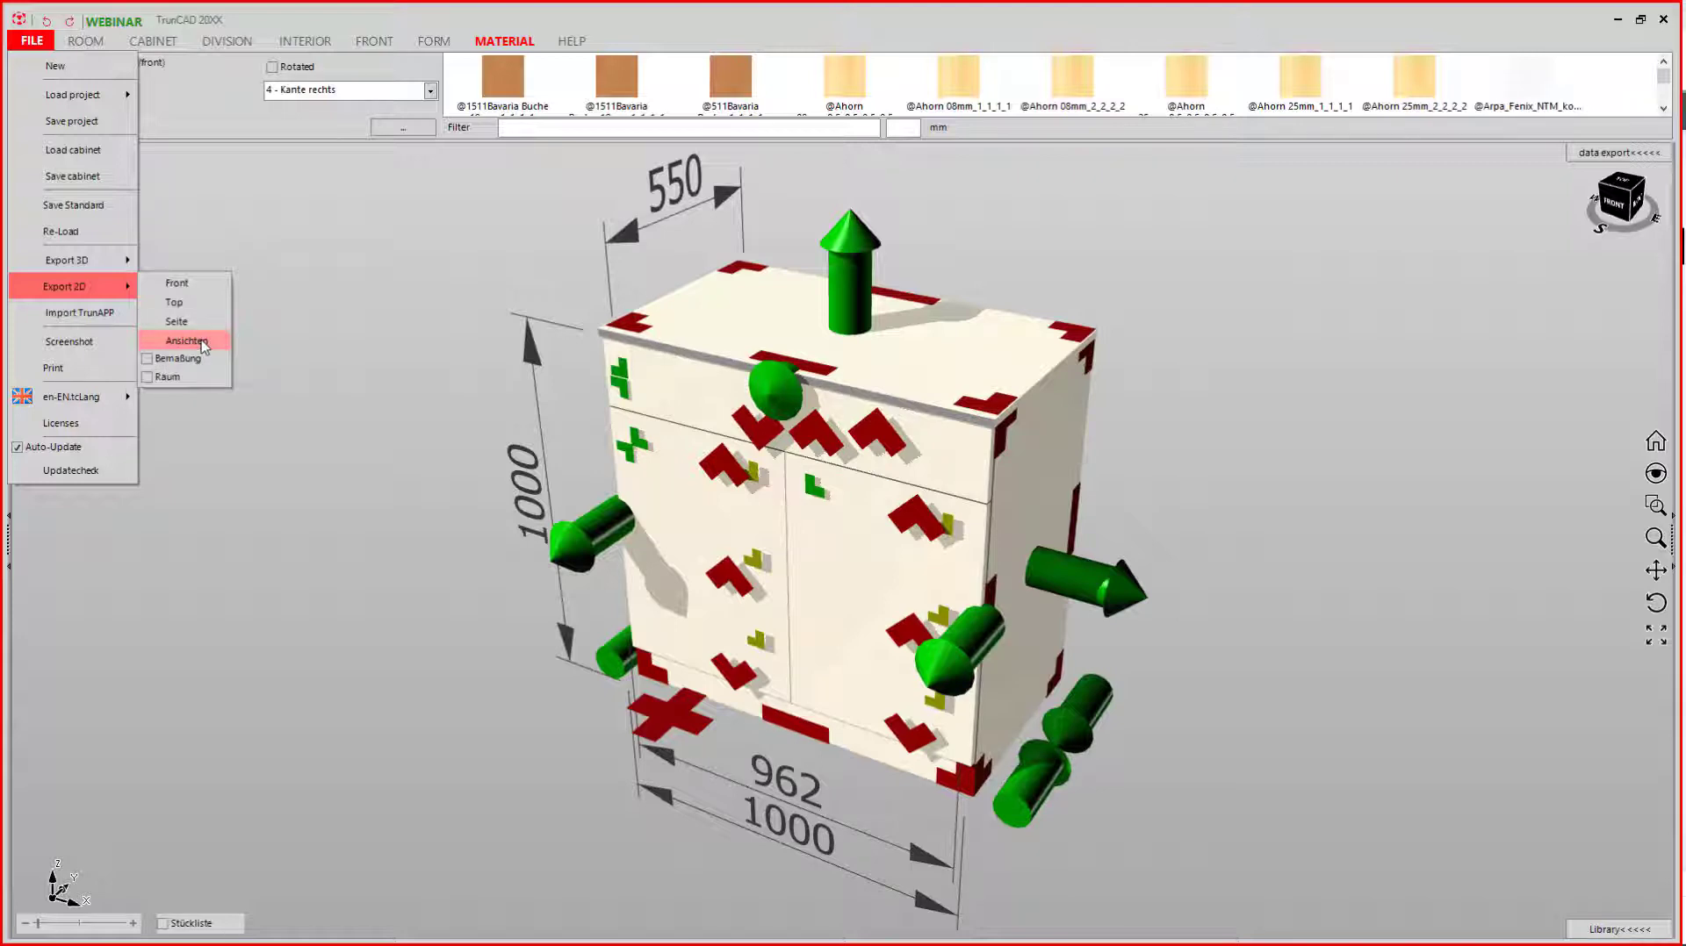
mouse_move(147, 366)
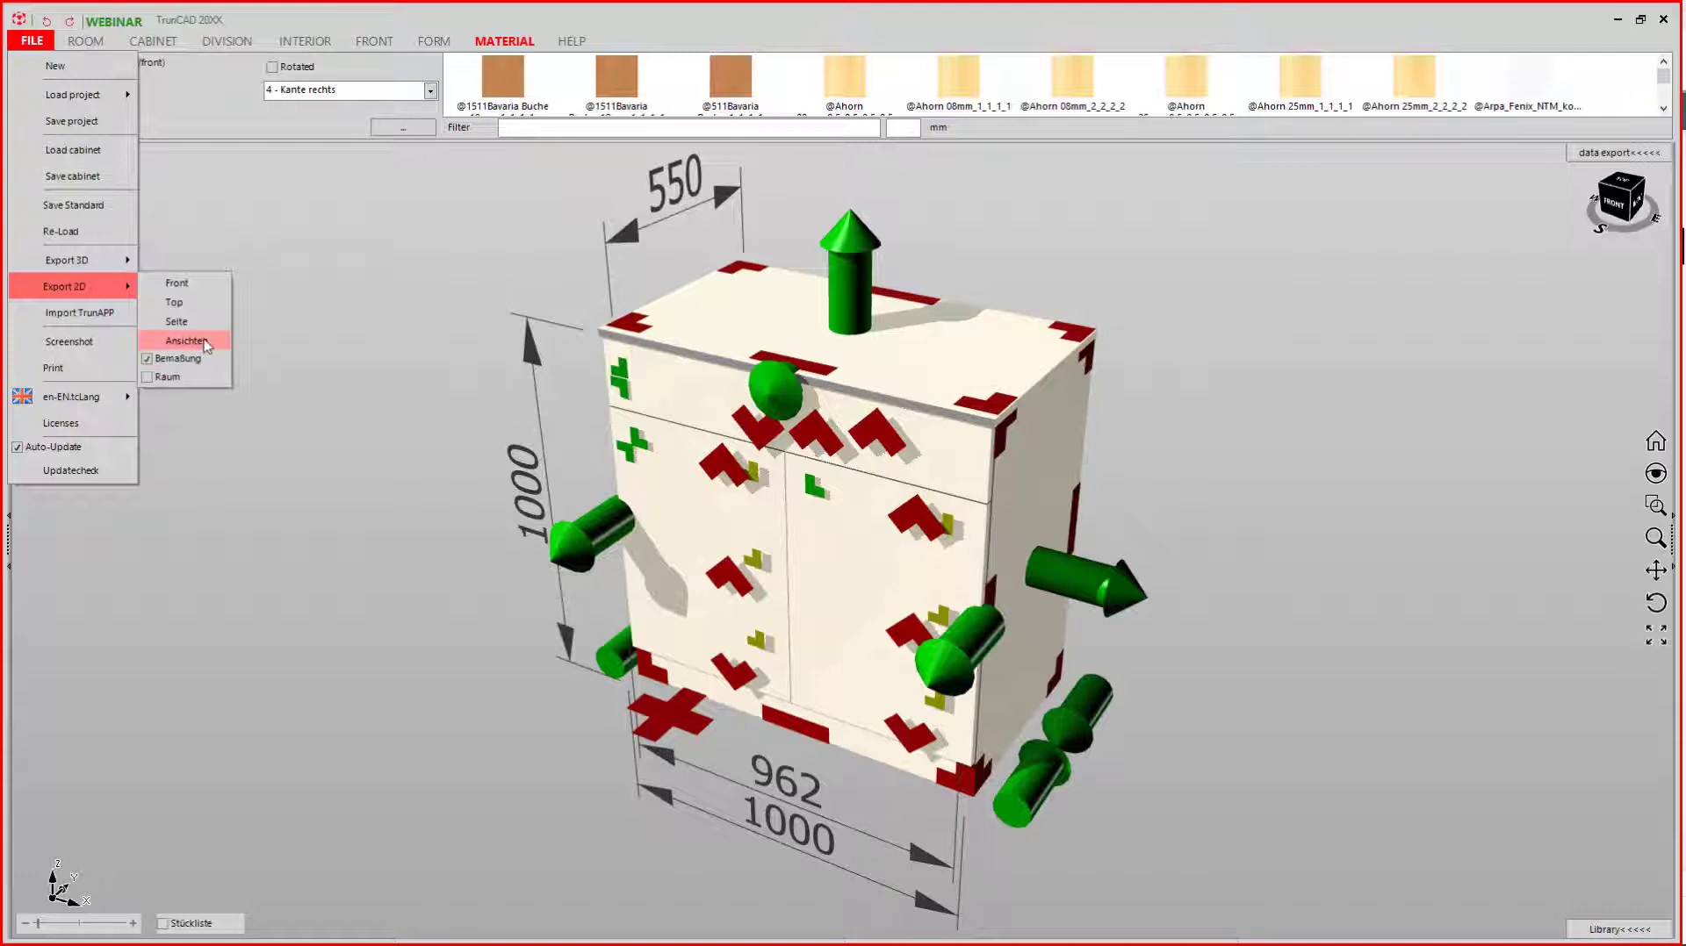
Step: Export the cabinet as a dimensioned 2D front view (1000 high, 962/1000 wide)
click(194, 341)
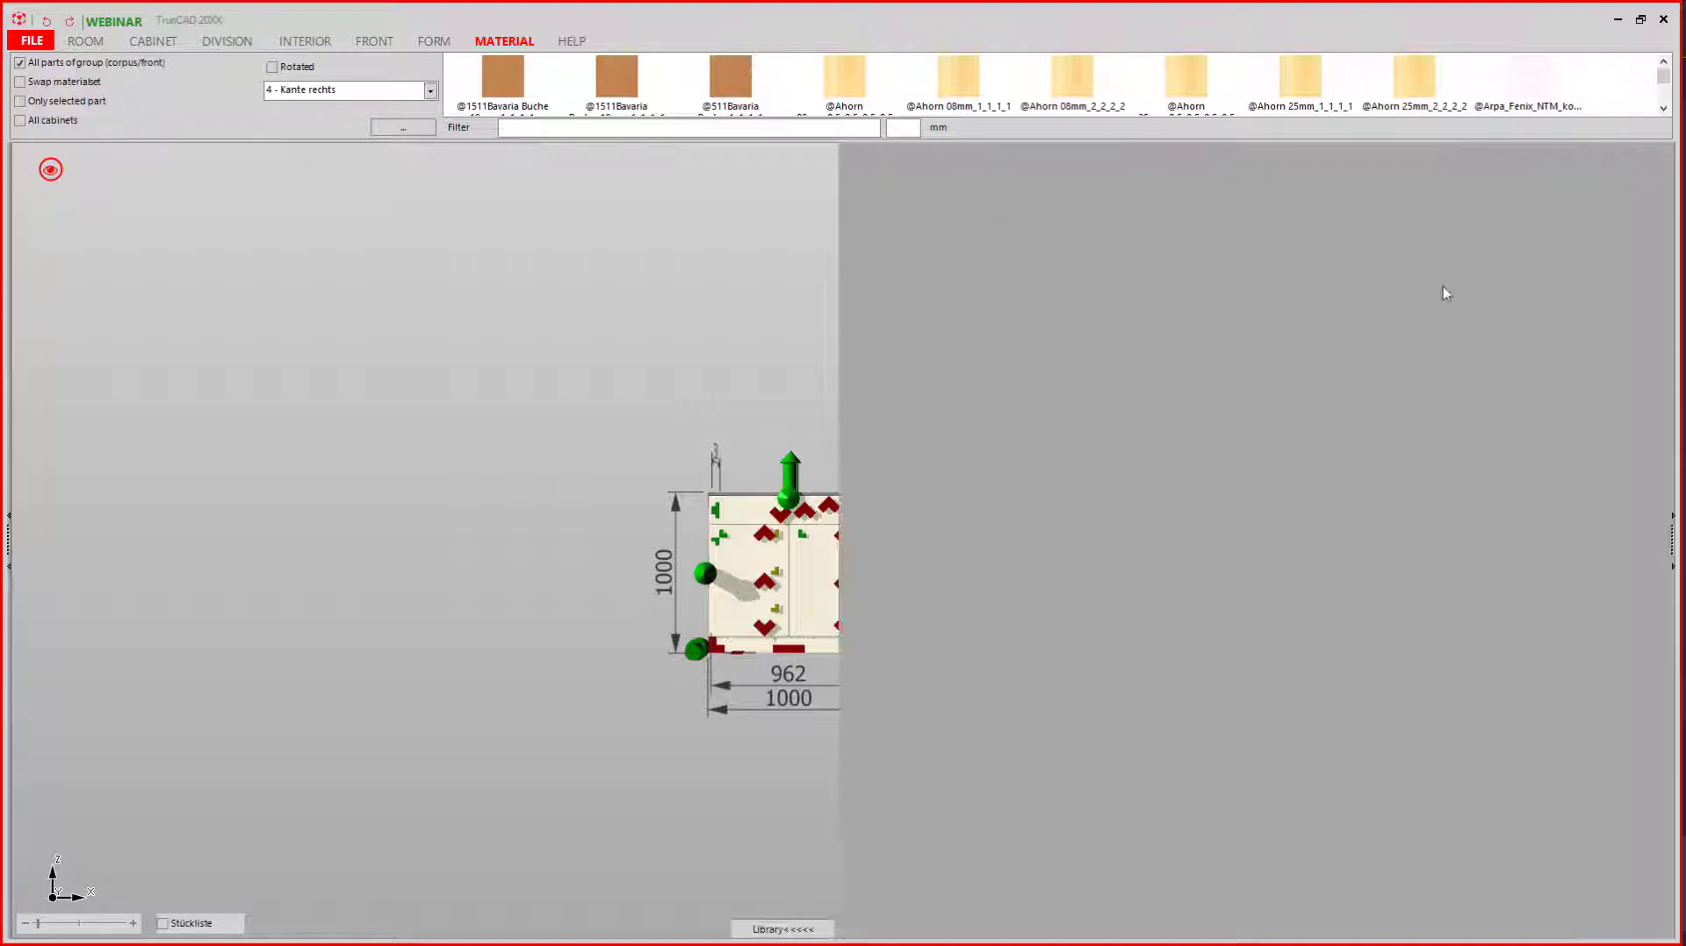
Step: Show the cabinet parts list and bring up the CNC export settings
click(163, 924)
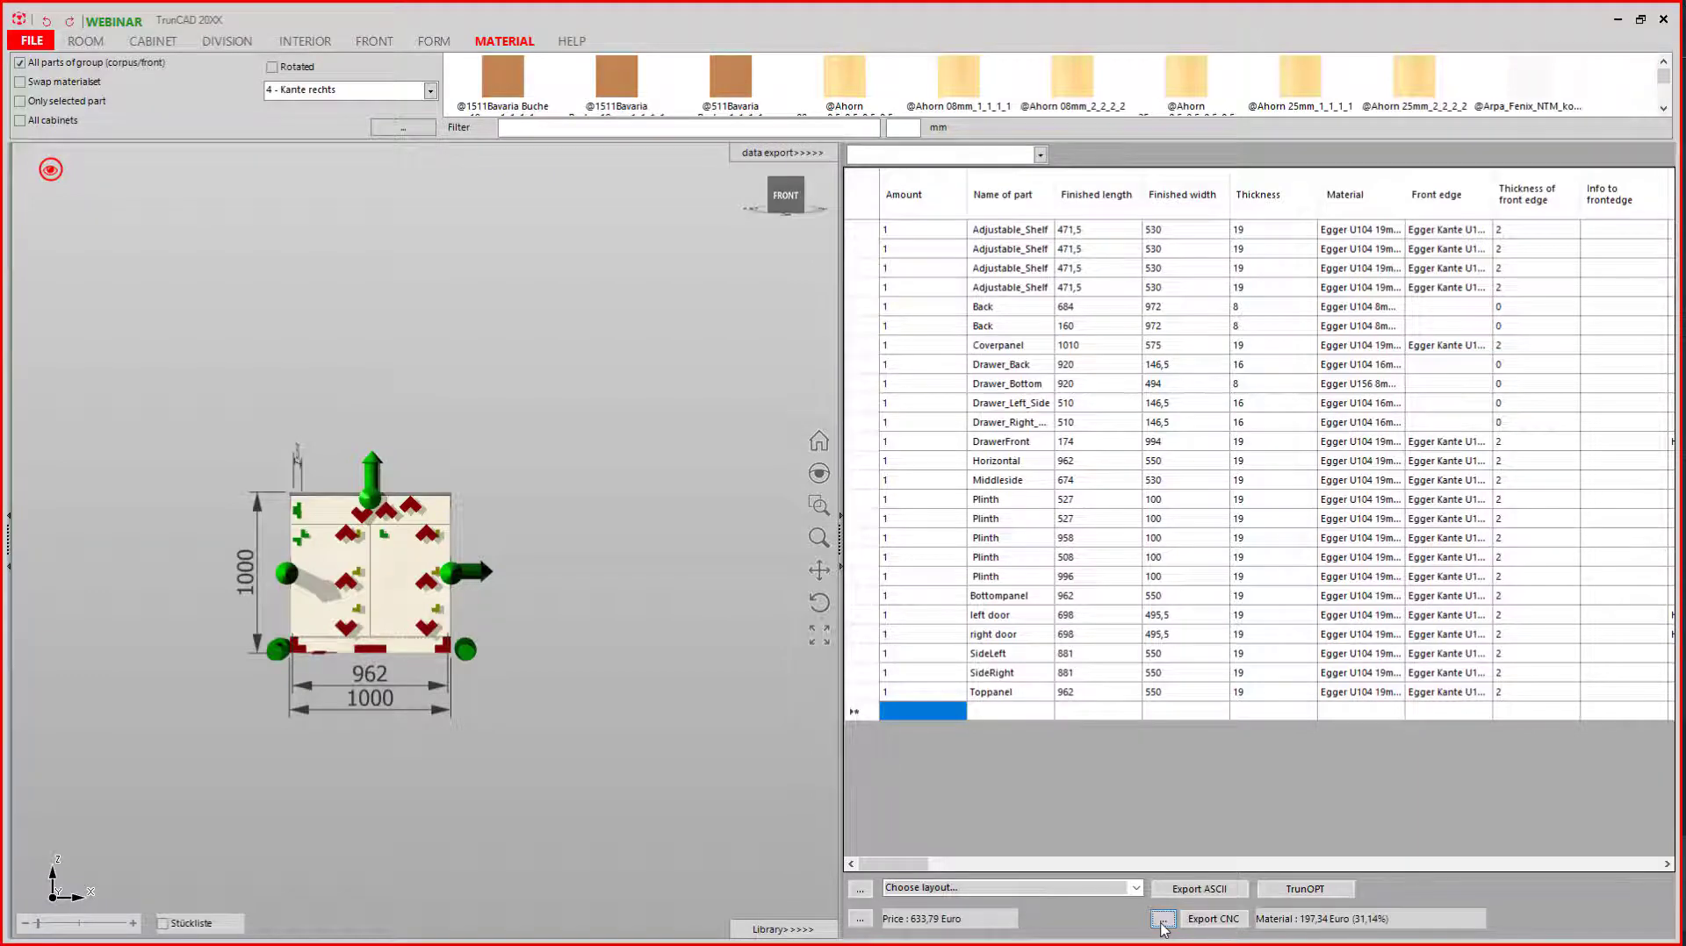
click(1159, 943)
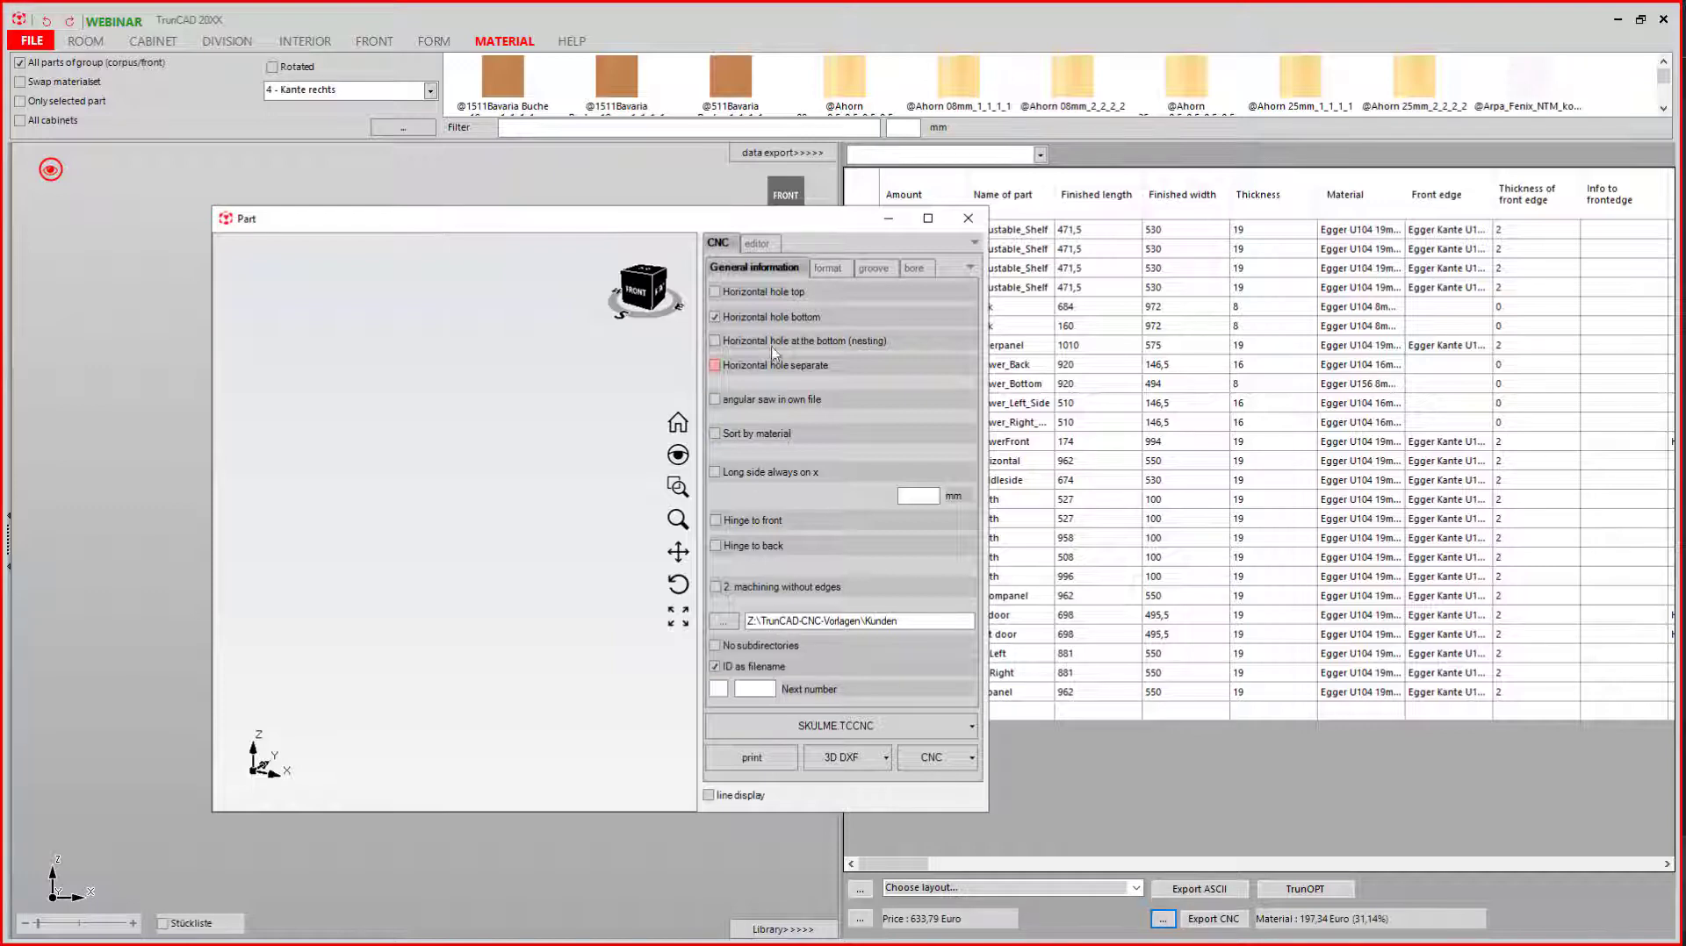
Step: Go to the part editor and browse for a CAD program executable
click(759, 244)
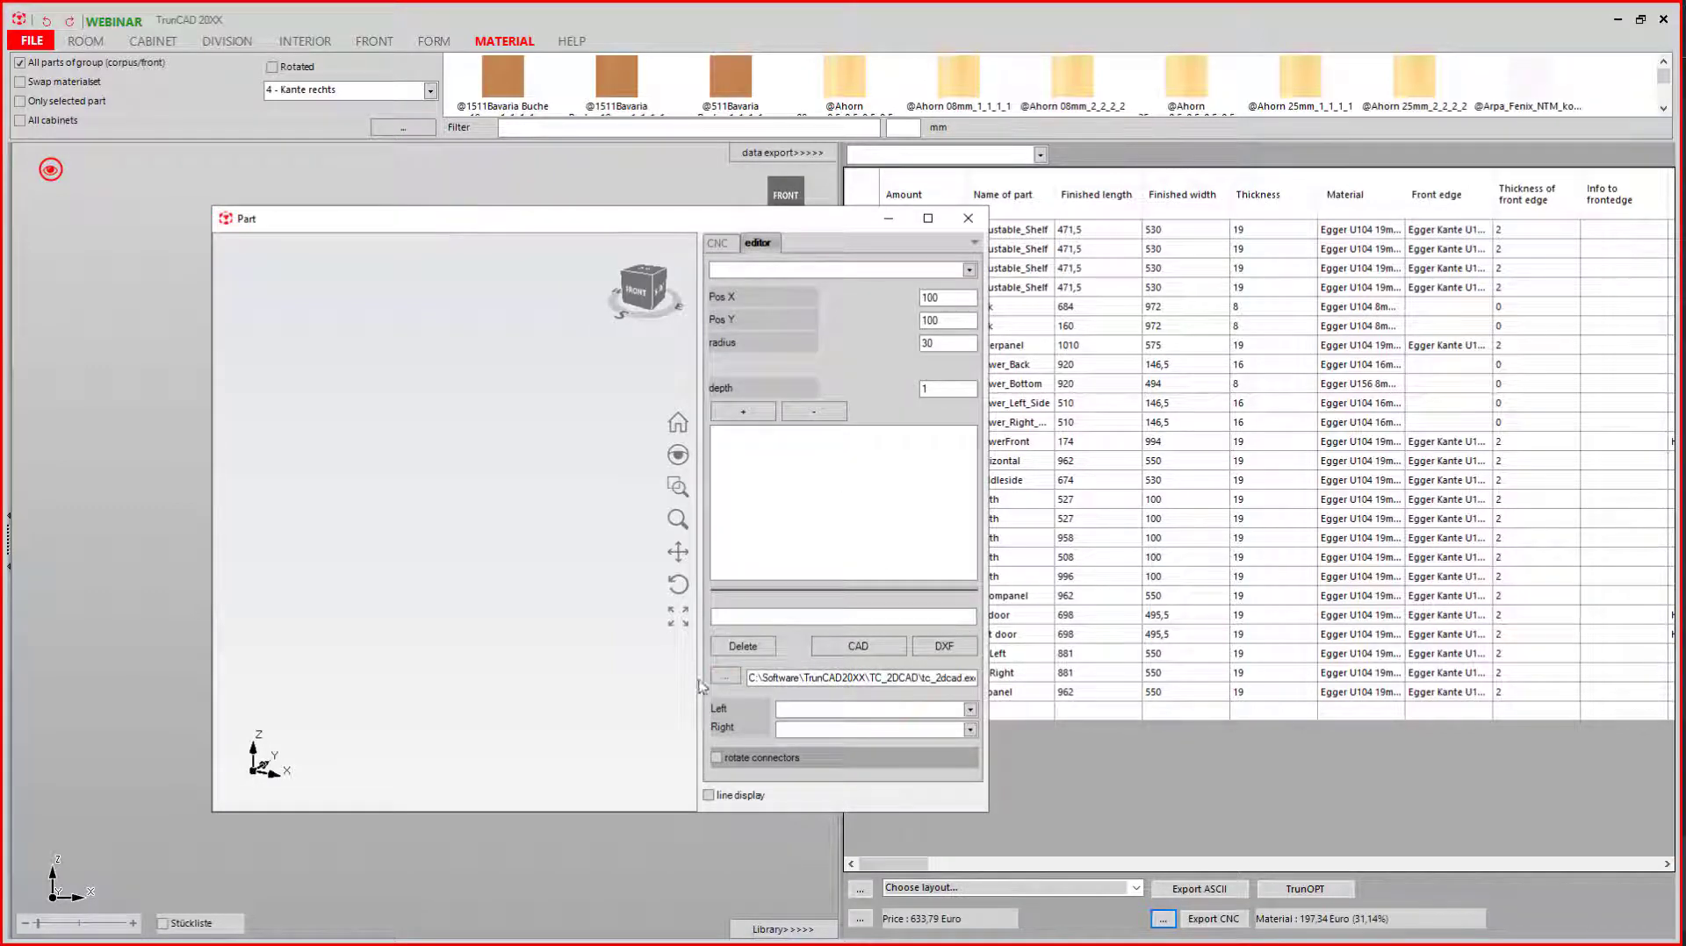
click(727, 674)
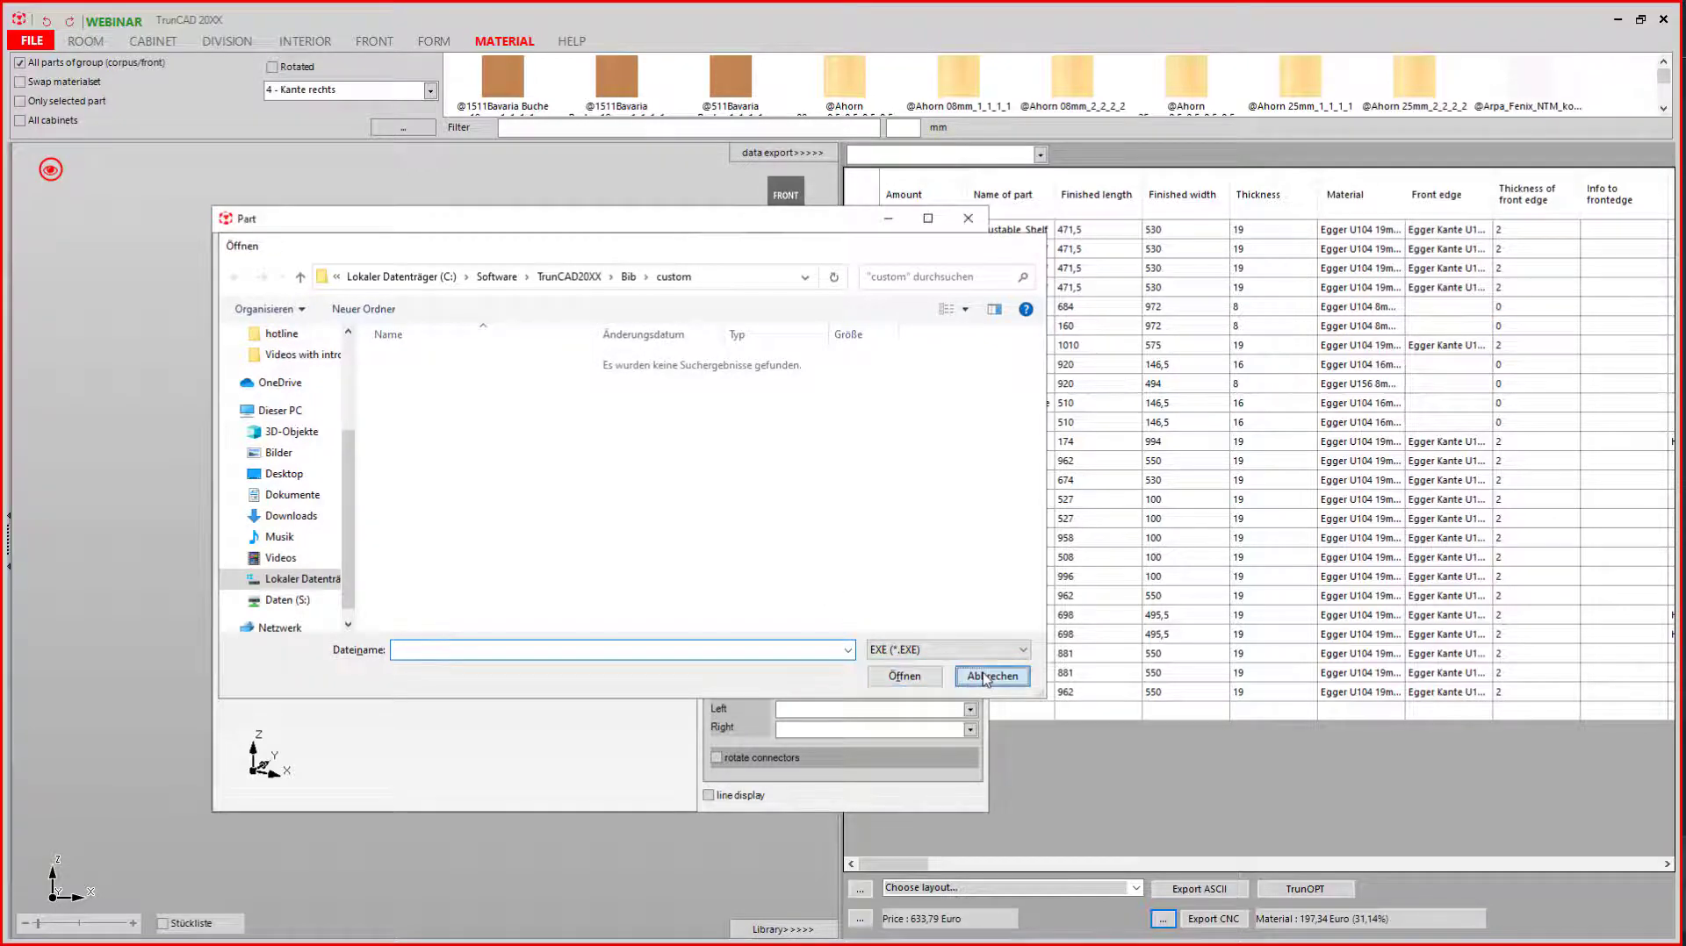
Step: Cancel the file choice, keeping the TC_2DCAD executable path
click(992, 676)
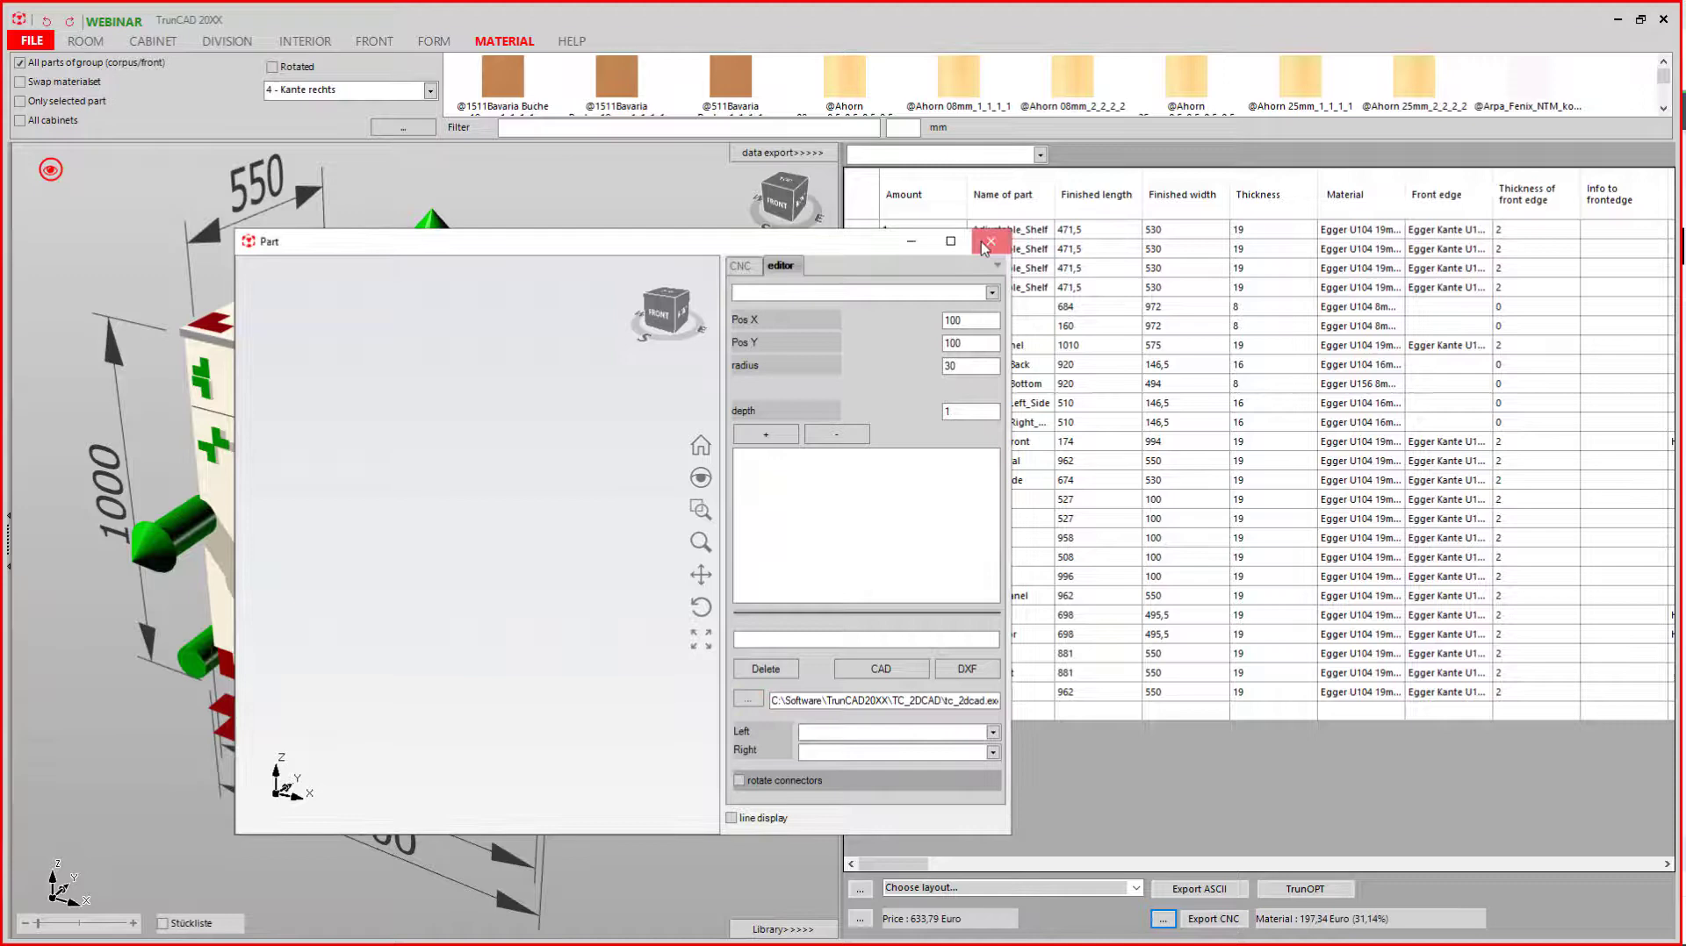
Step: Close the Part window and collapse the parts list to return to the 3D cabinet
click(984, 242)
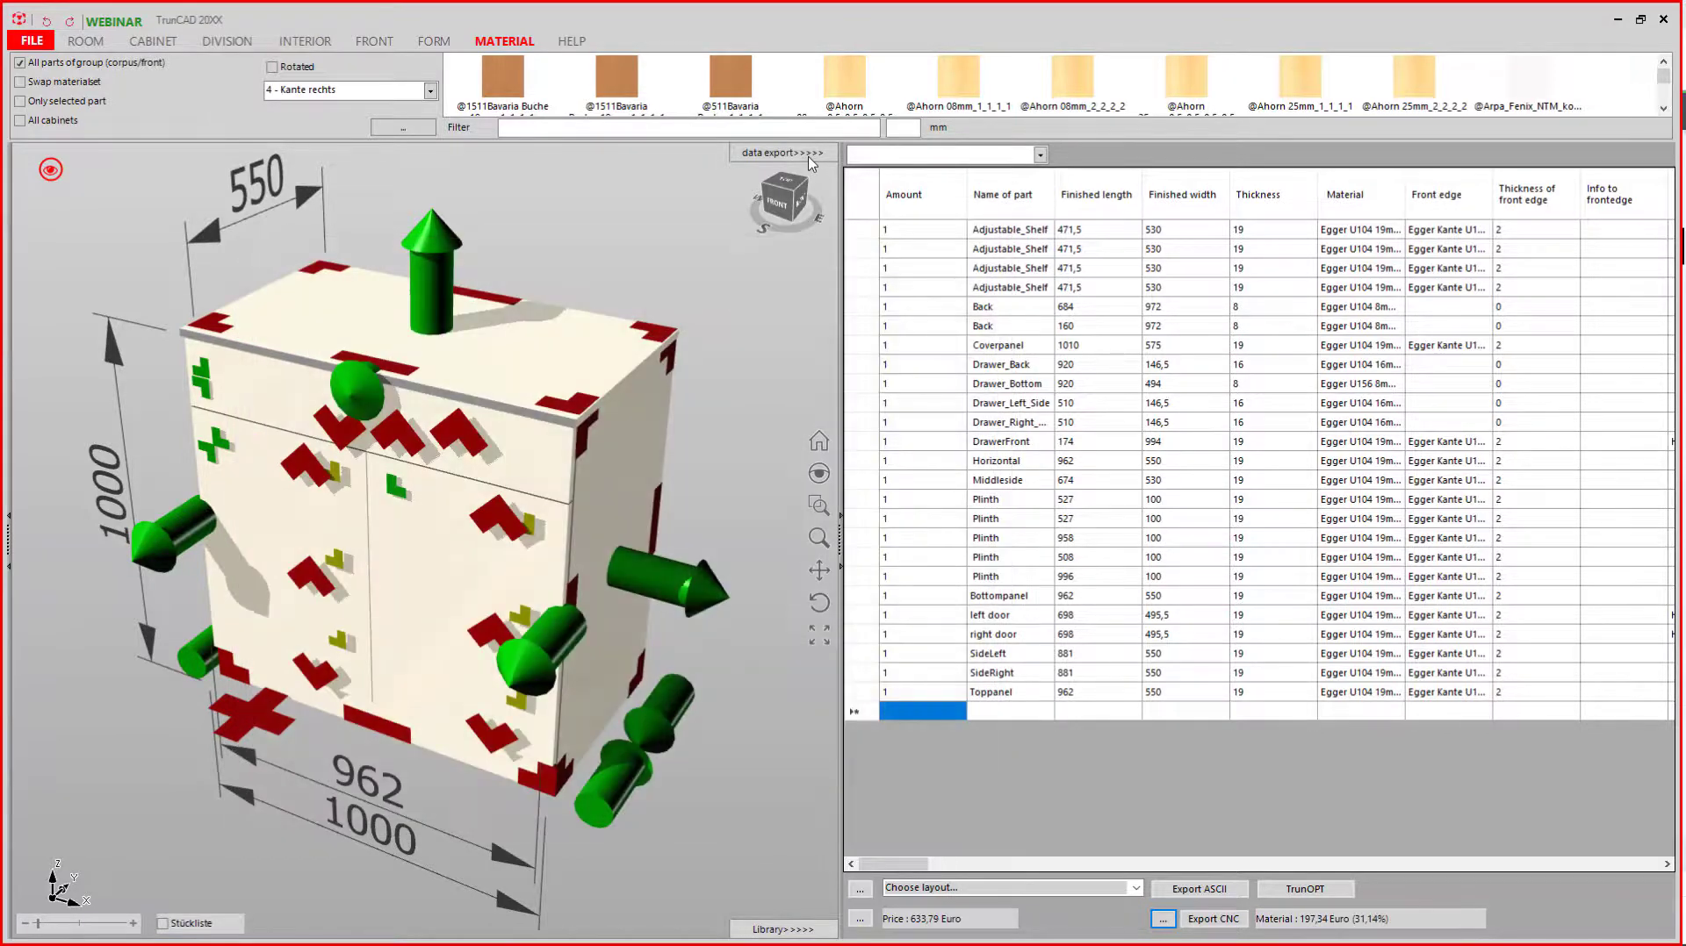
click(780, 152)
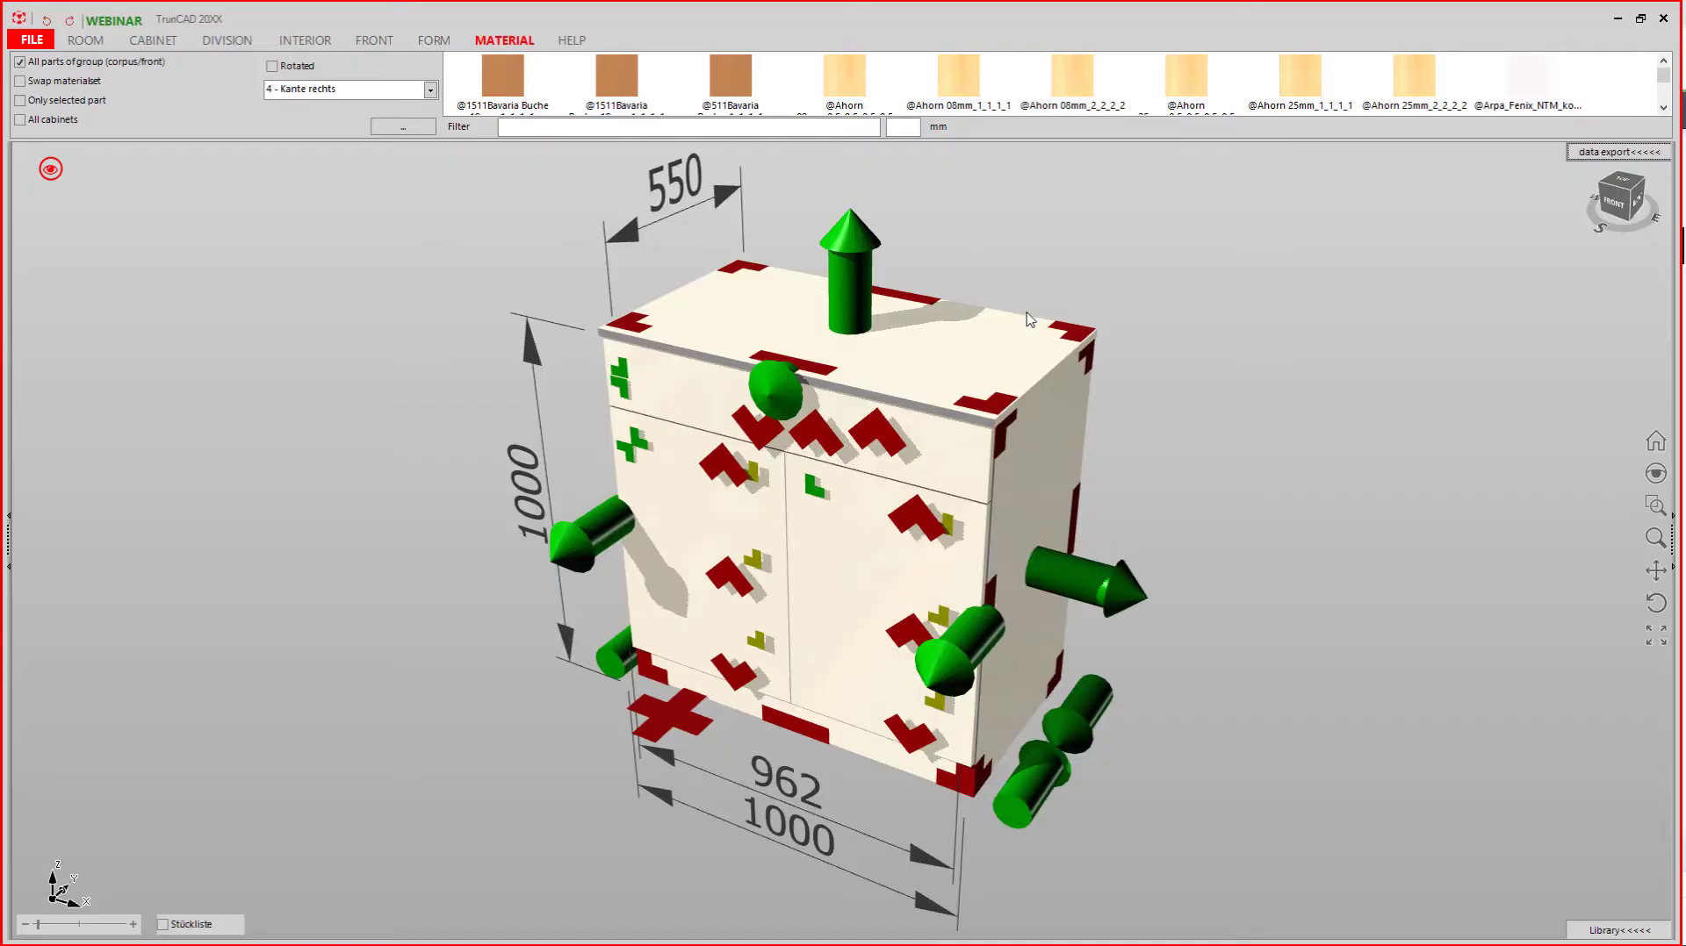
mouse_move(1029, 320)
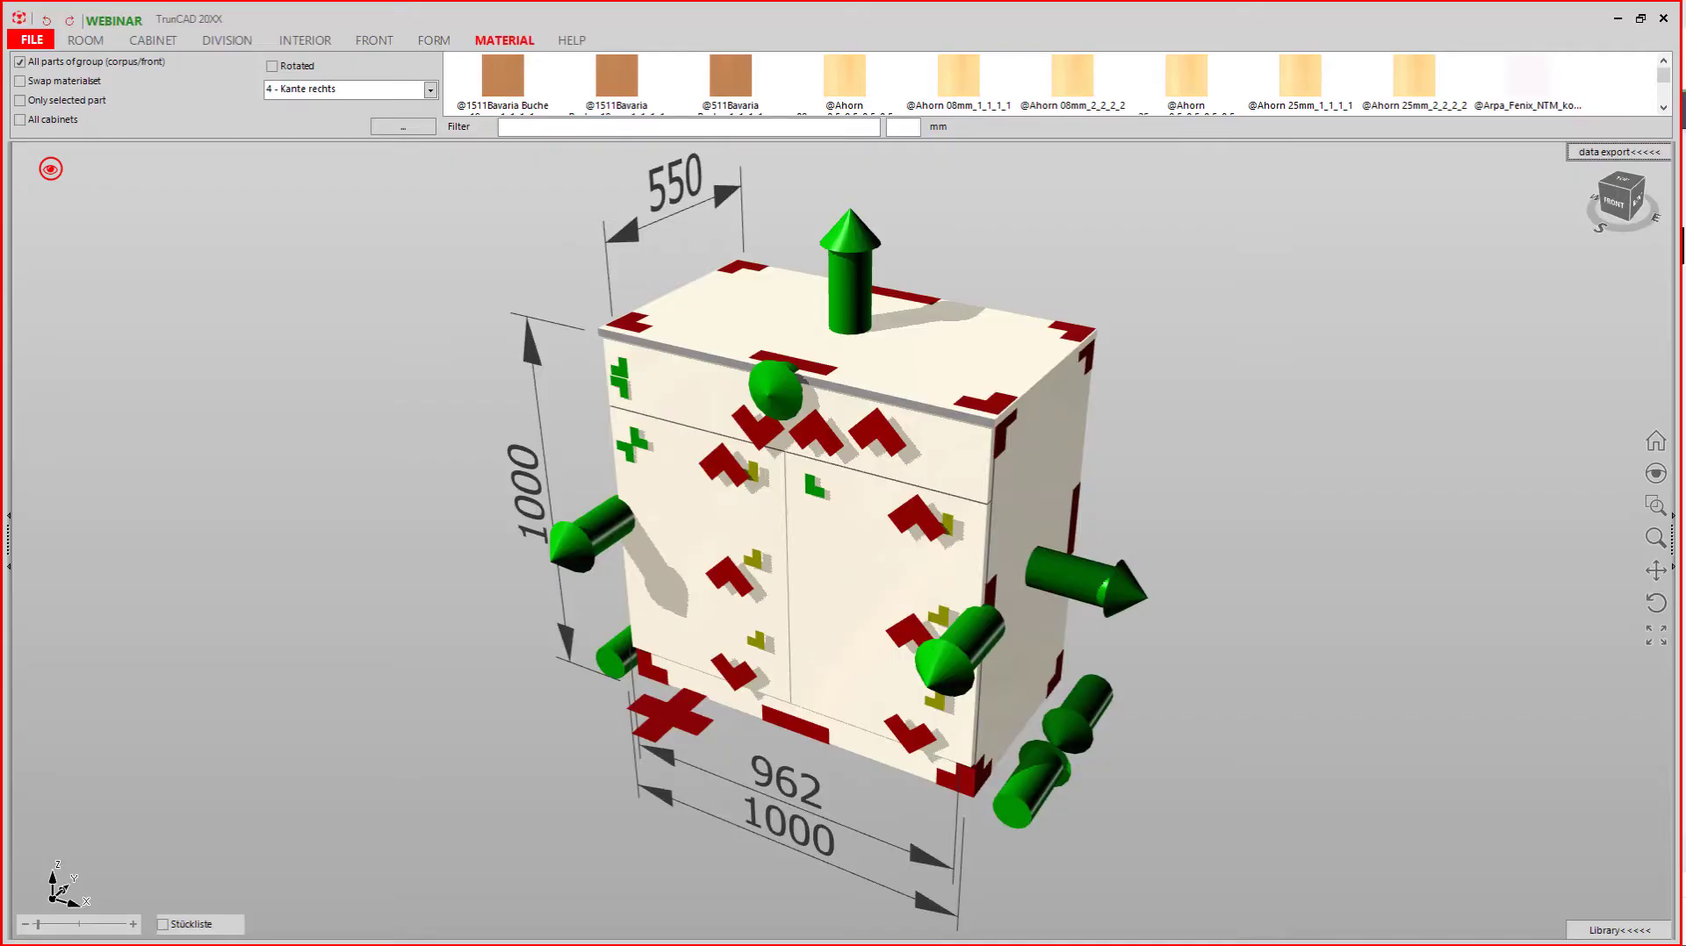